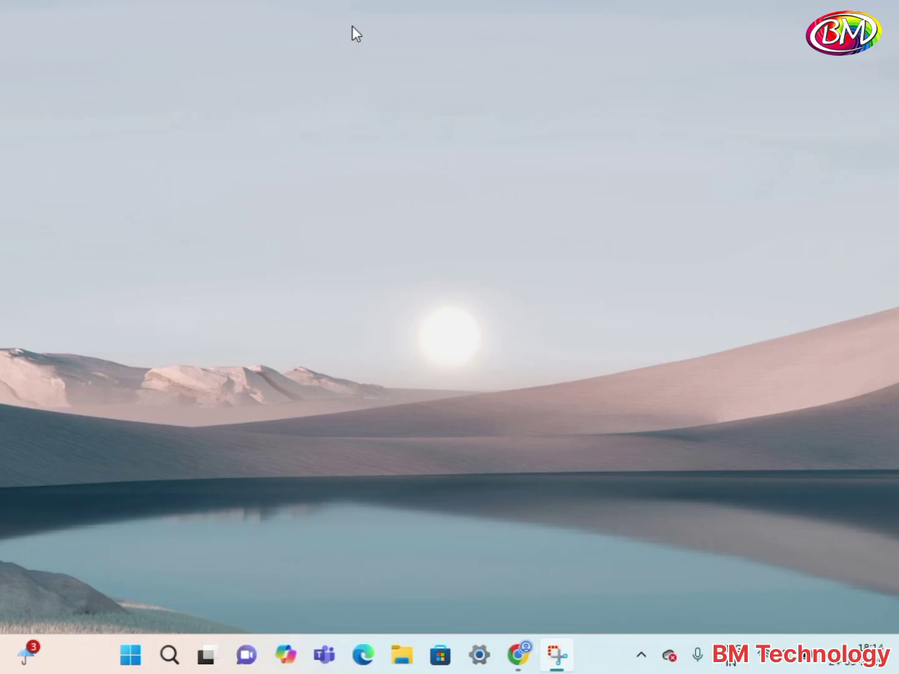
mouse_move(303, 157)
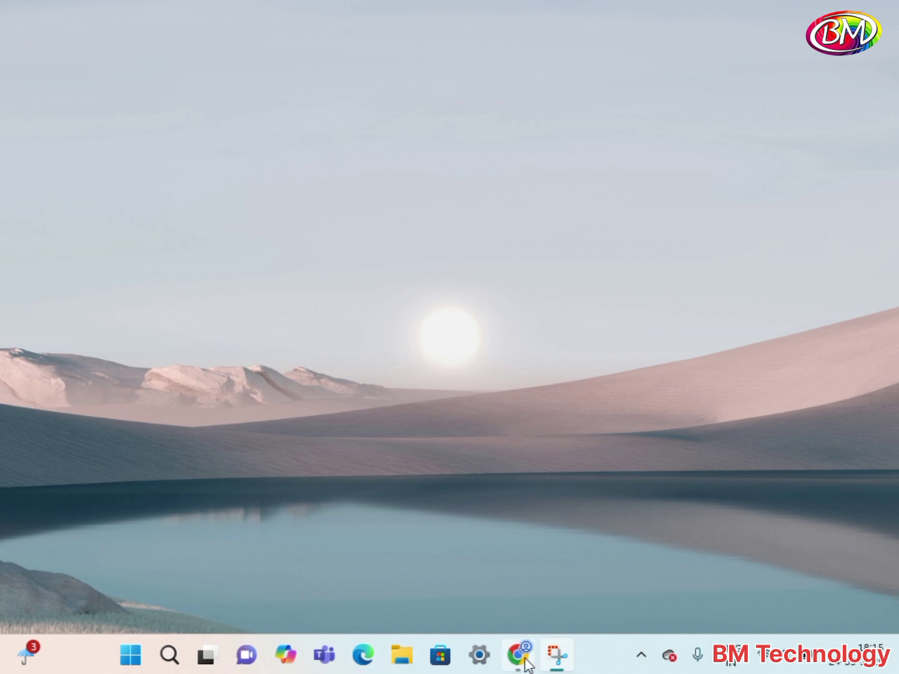
Step: Launch Chrome and bring up Brother's HL-L2321D downloads page from the search results in a new tab
click(517, 654)
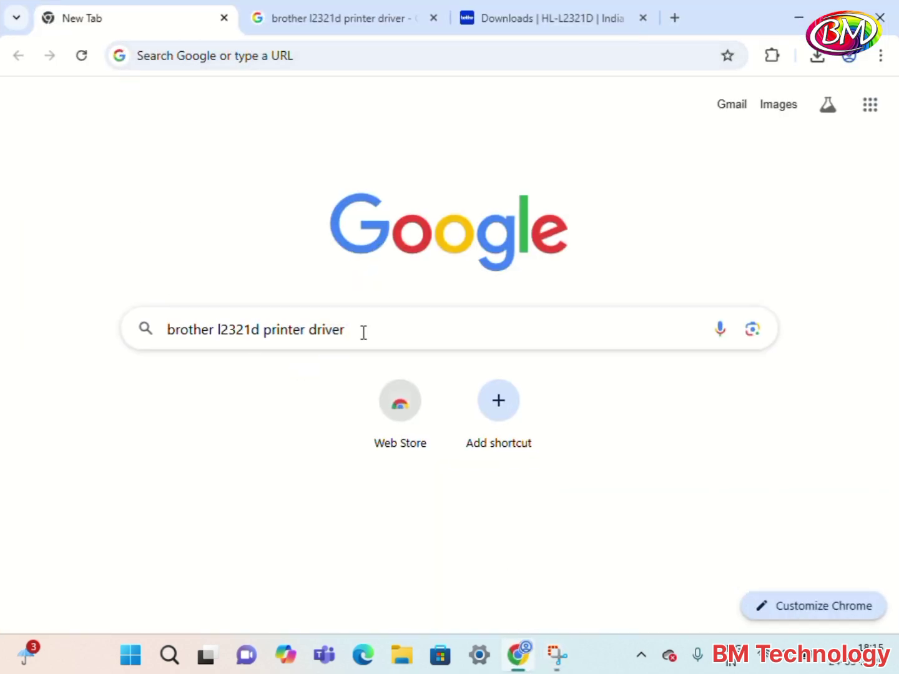
mouse_move(200, 223)
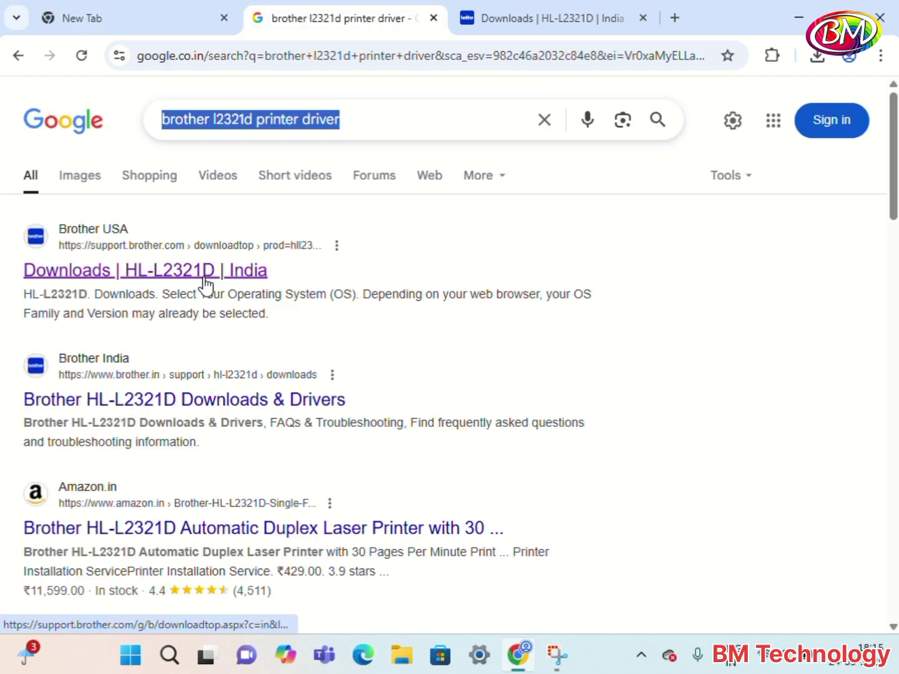
right_click(145, 270)
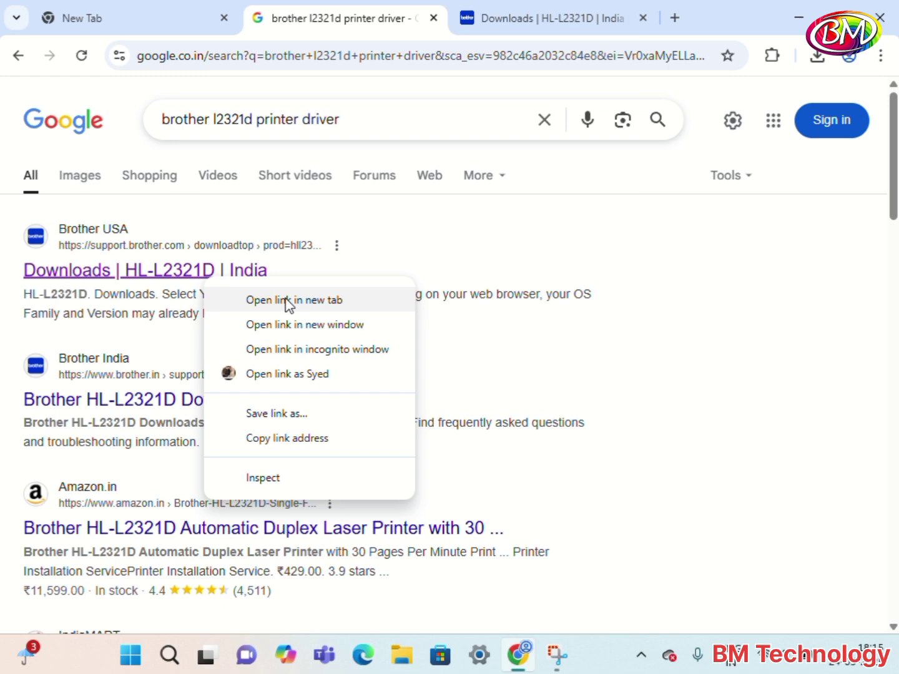
click(303, 299)
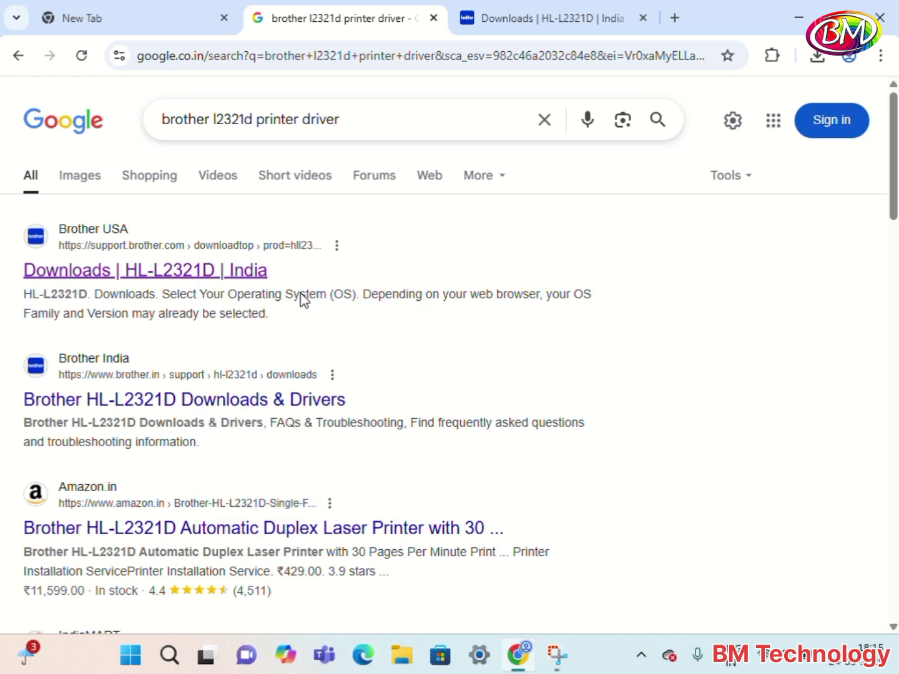
click(544, 18)
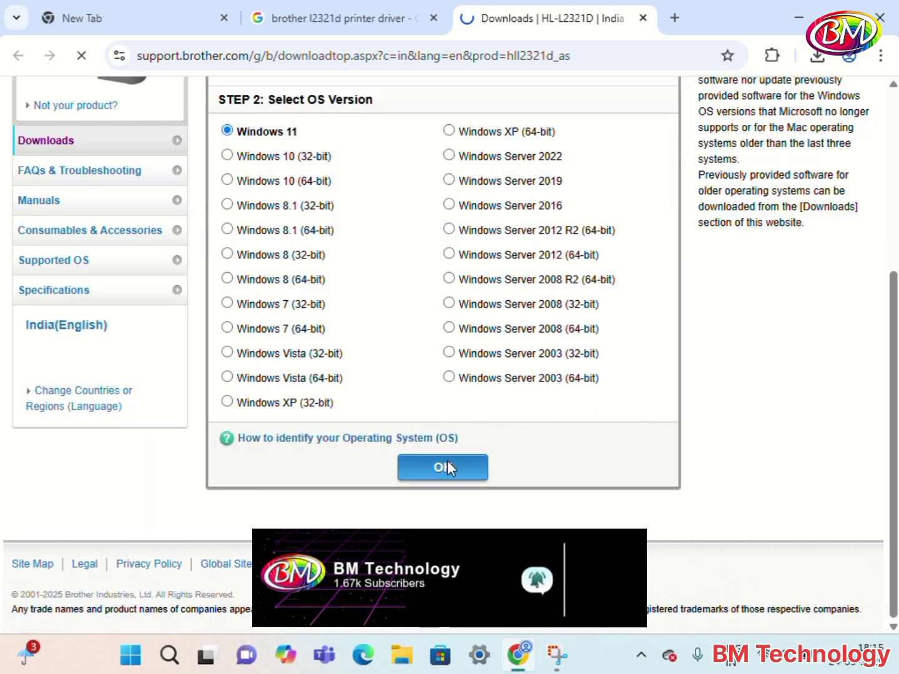
Step: Confirm Windows 11, accept the EULA and download the 43.9 MB Full Driver & Software Package
click(442, 467)
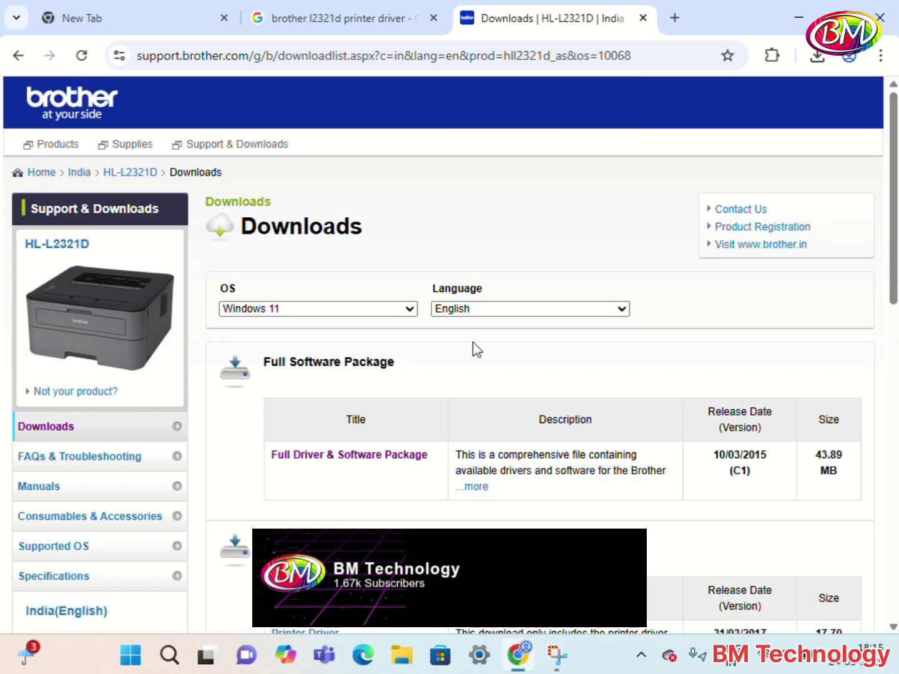
scroll(down, 3)
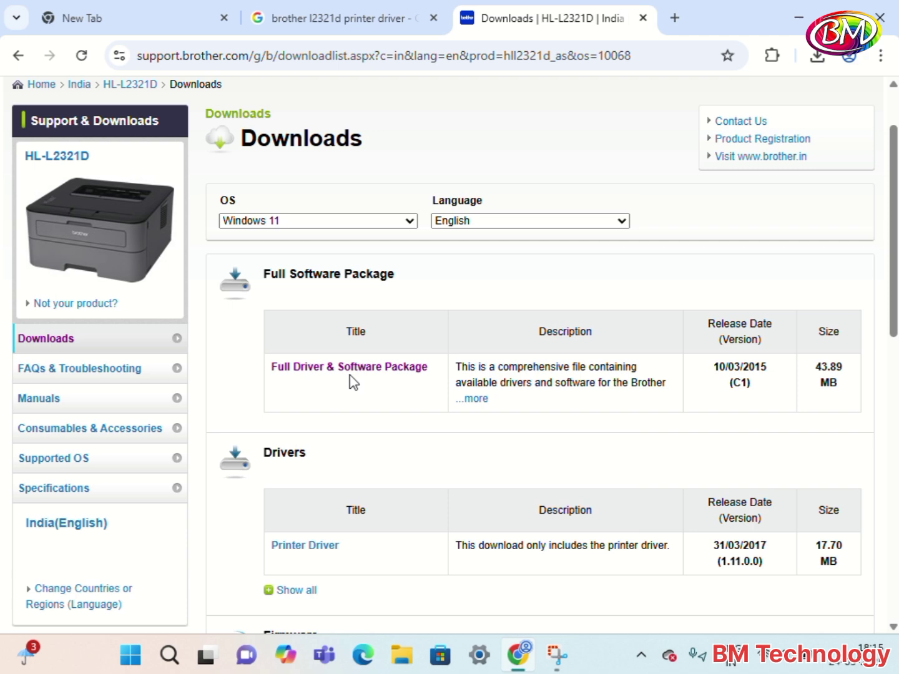
click(348, 367)
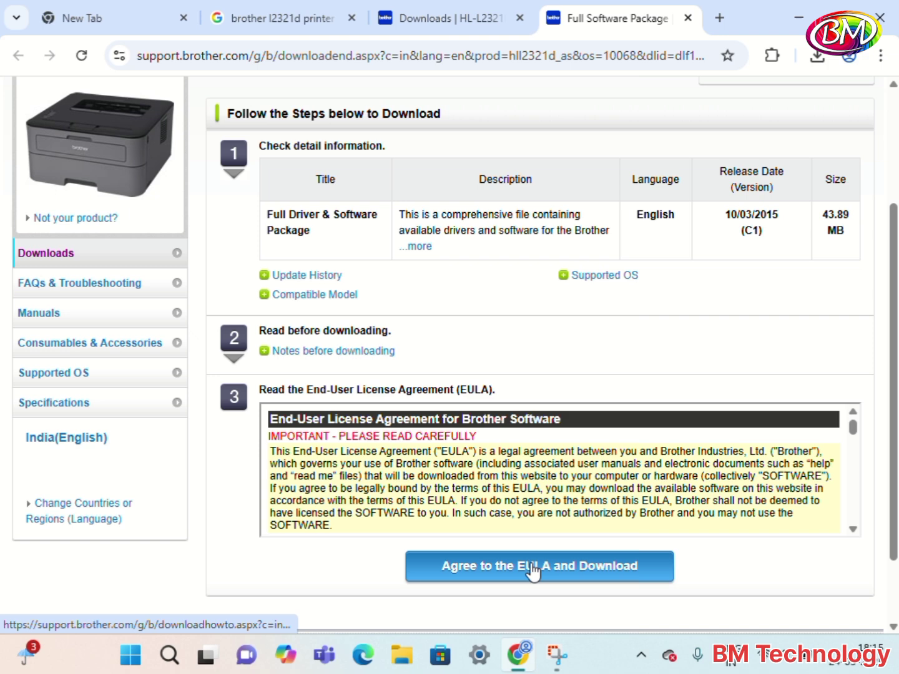
click(539, 566)
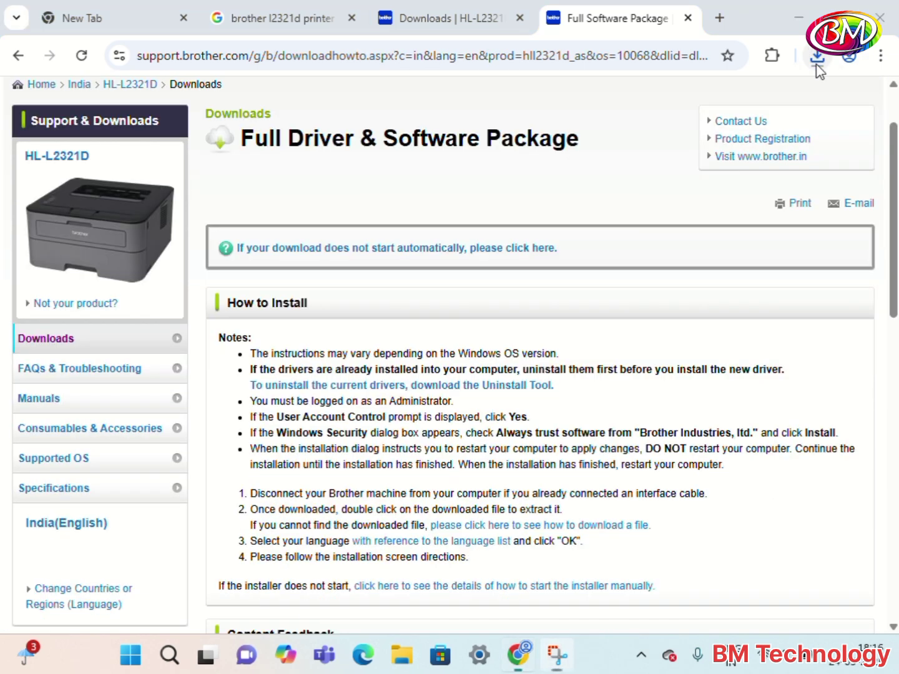
click(817, 55)
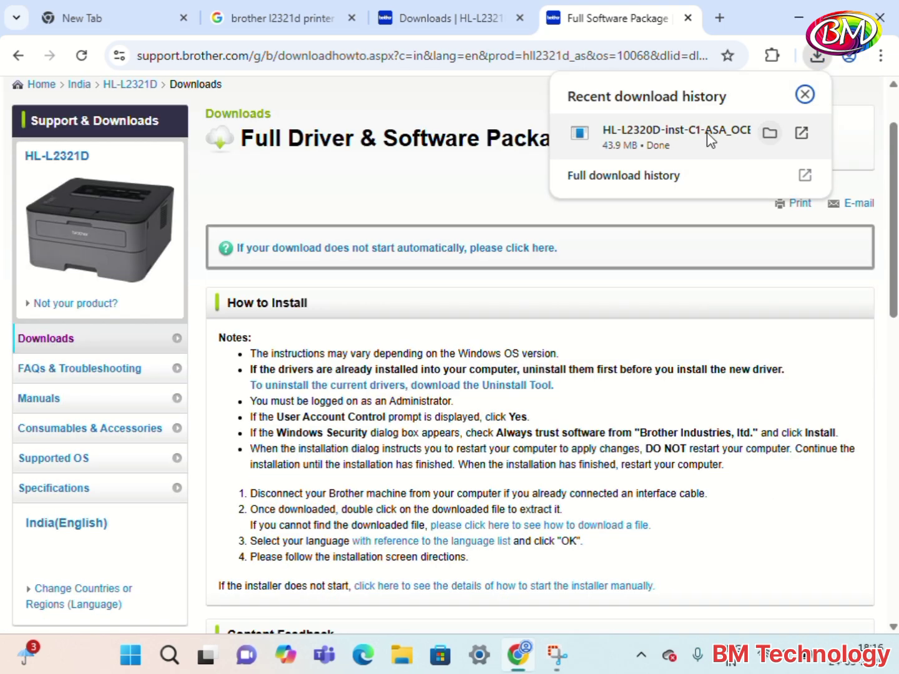
mouse_move(676, 139)
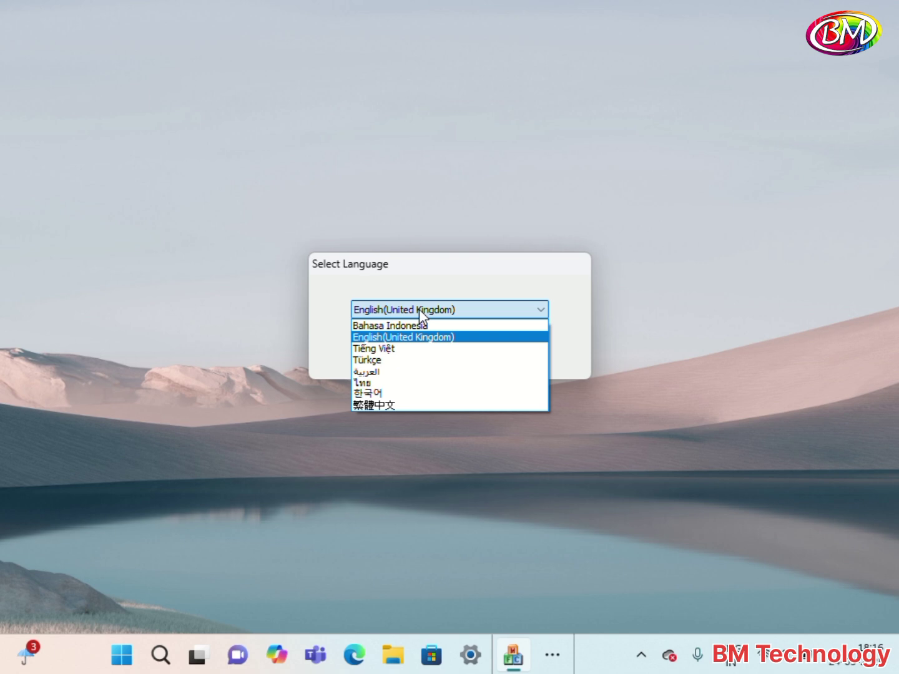
Step: Choose English (United Kingdom) as the installer language, reaching the licence agreement
click(402, 337)
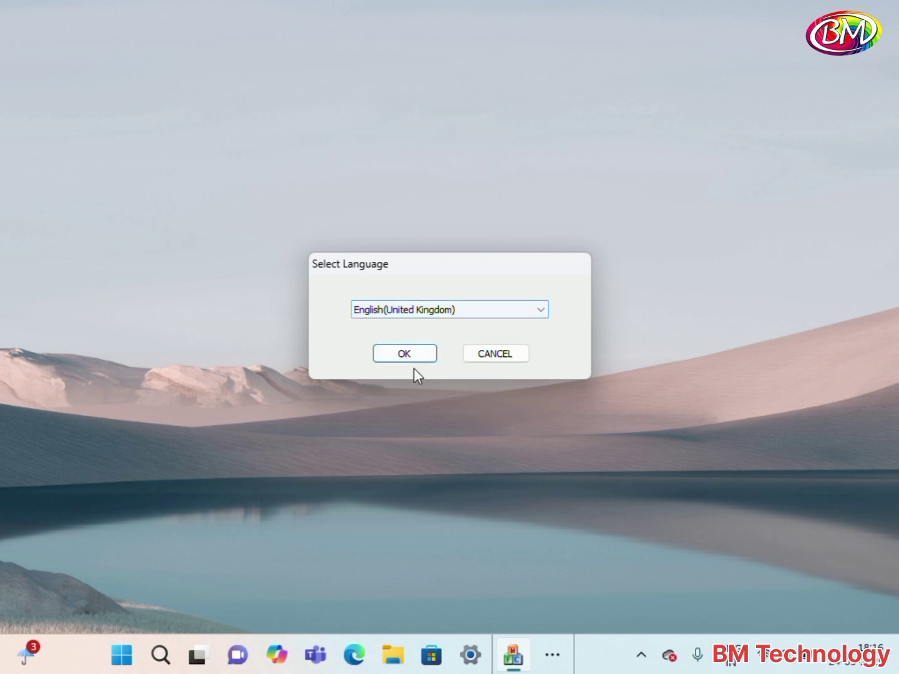
click(404, 352)
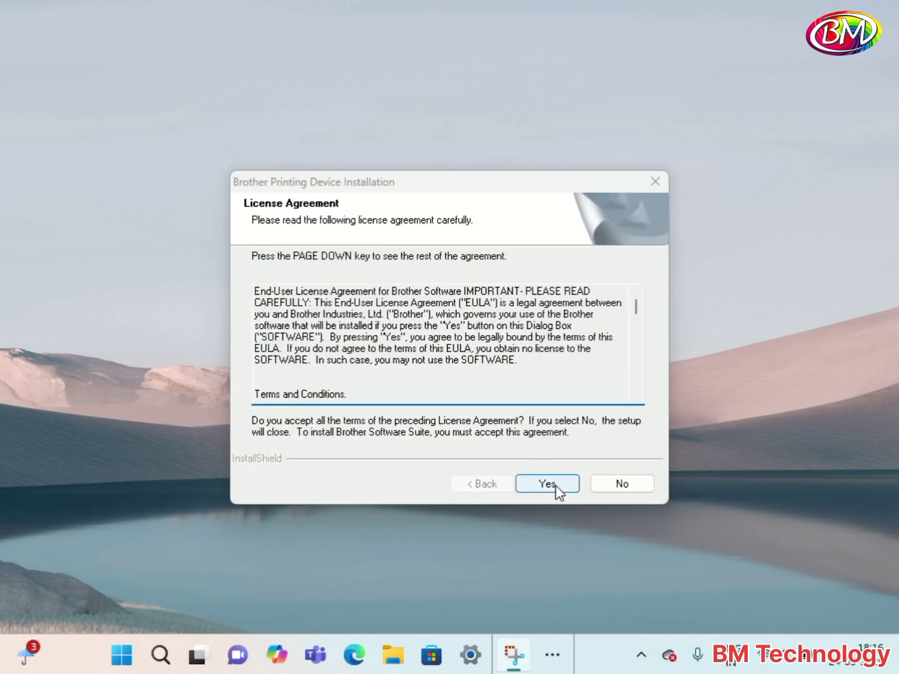
Step: Accept the licence agreement and start a Standard installation
click(547, 483)
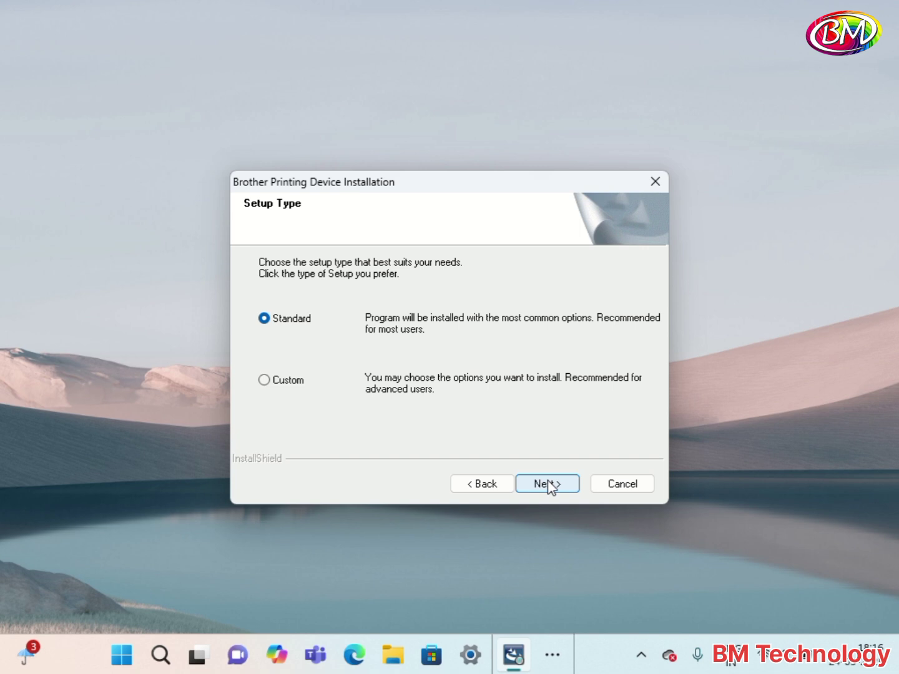
mouse_move(572, 467)
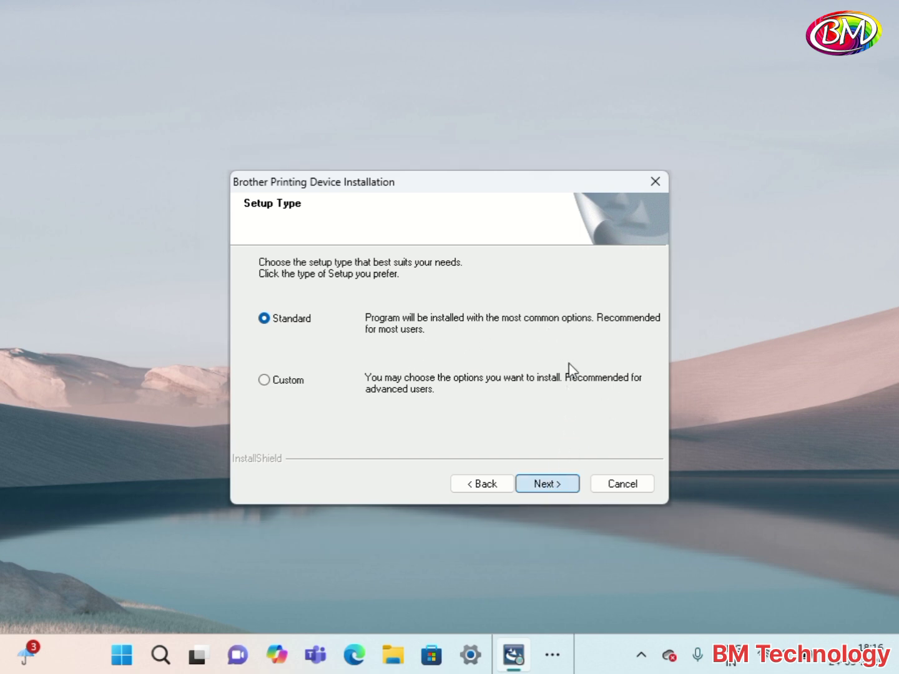
click(546, 485)
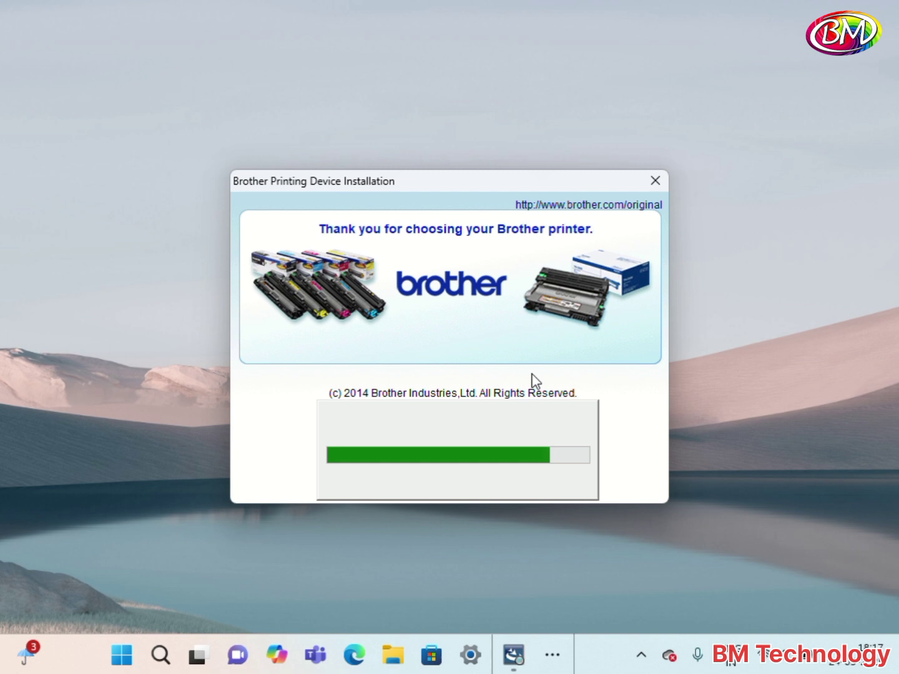
mouse_move(540, 372)
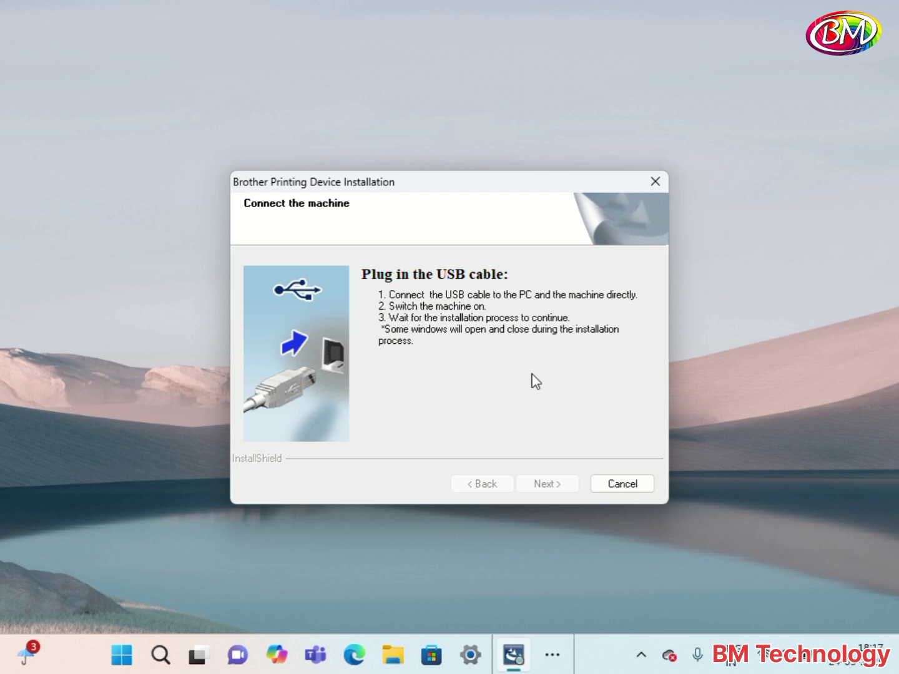
mouse_move(496, 335)
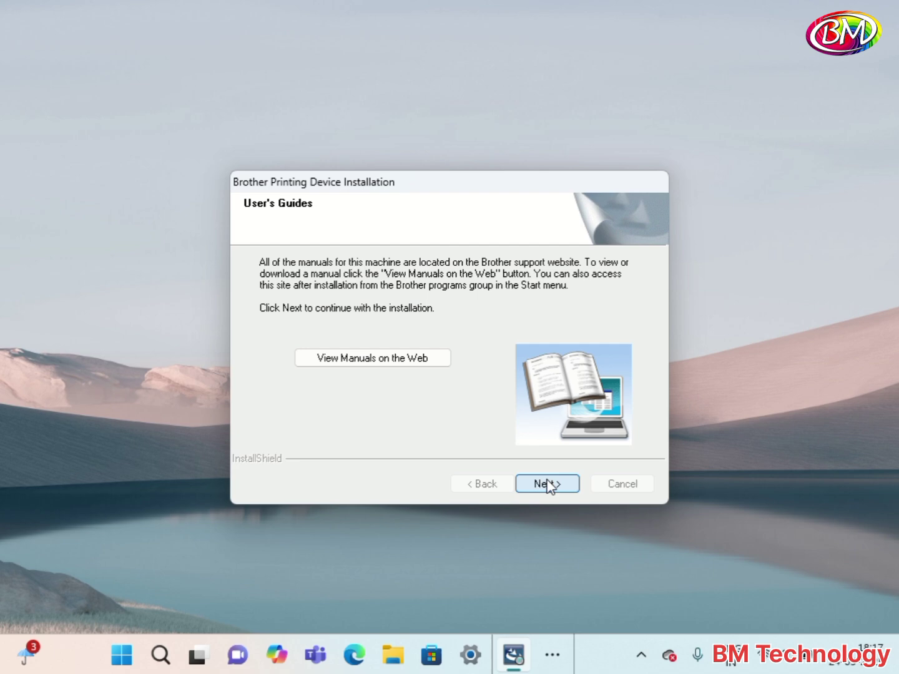
Step: Skip guides and registration, keep default printer options, finish setup with all software updates enabled
click(546, 484)
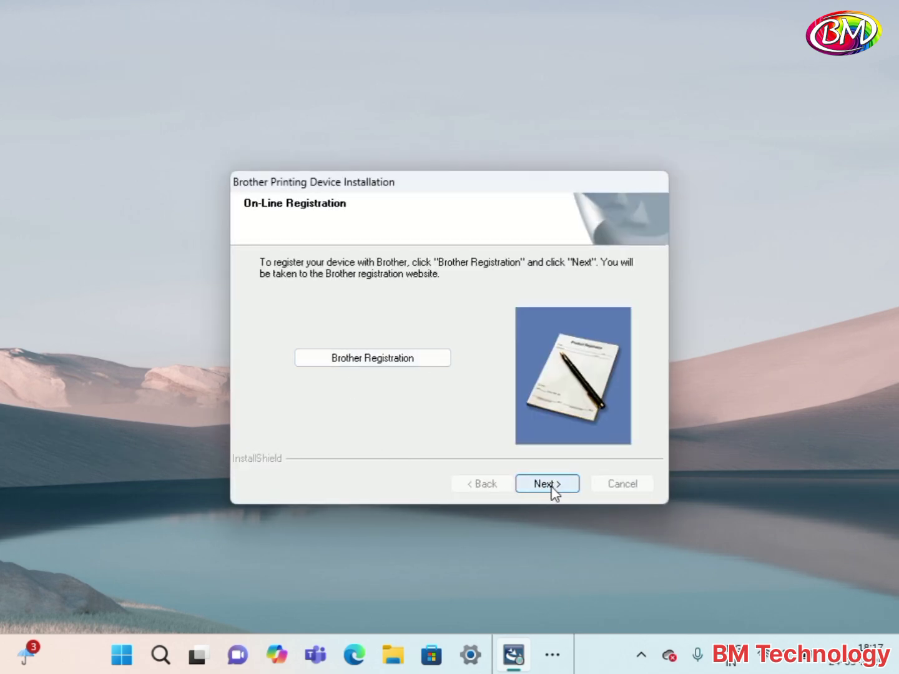
click(545, 484)
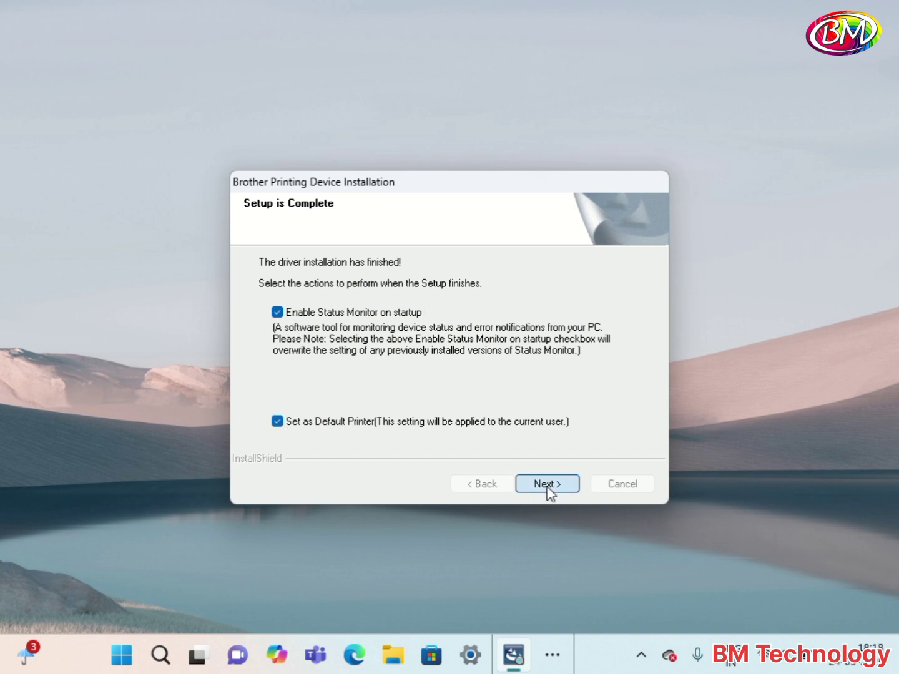
click(546, 484)
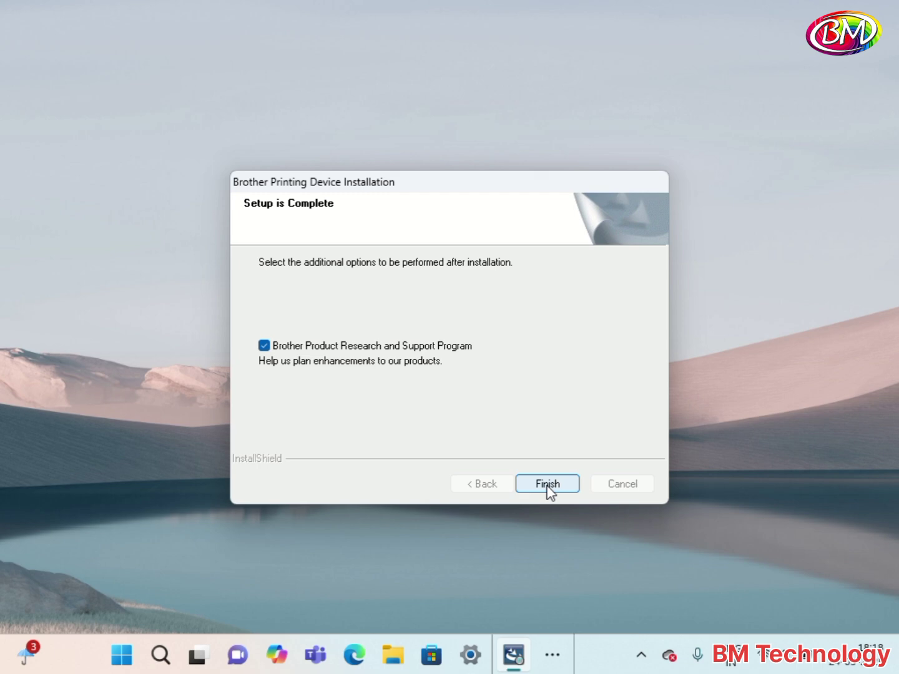
click(546, 483)
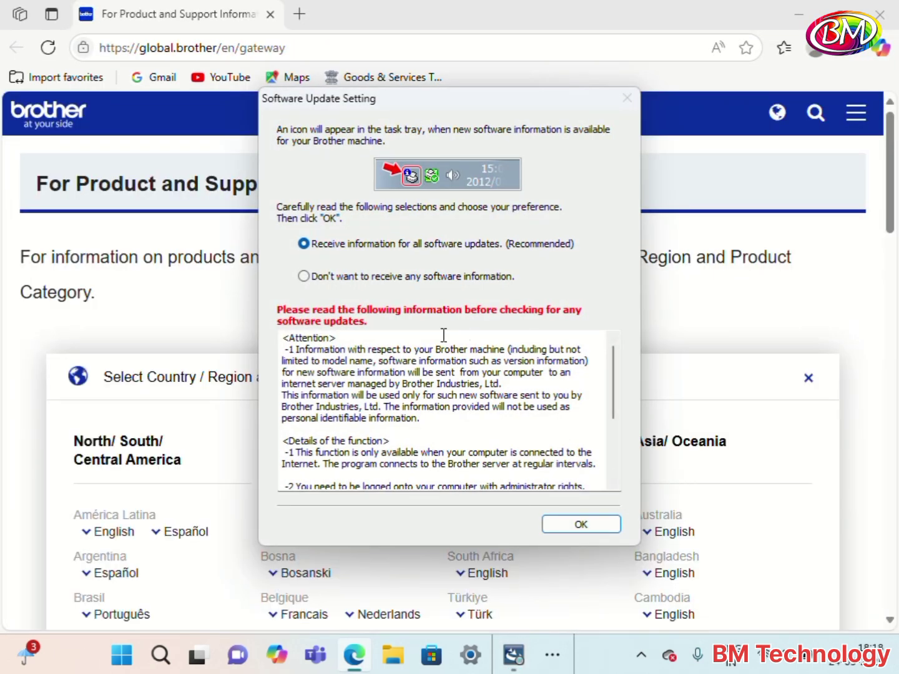
click(580, 524)
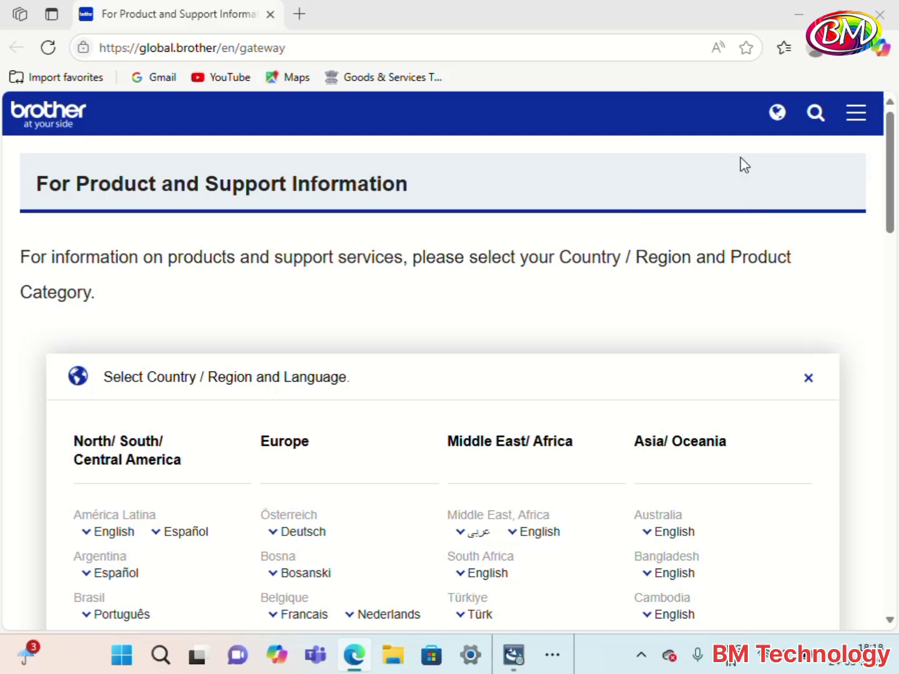